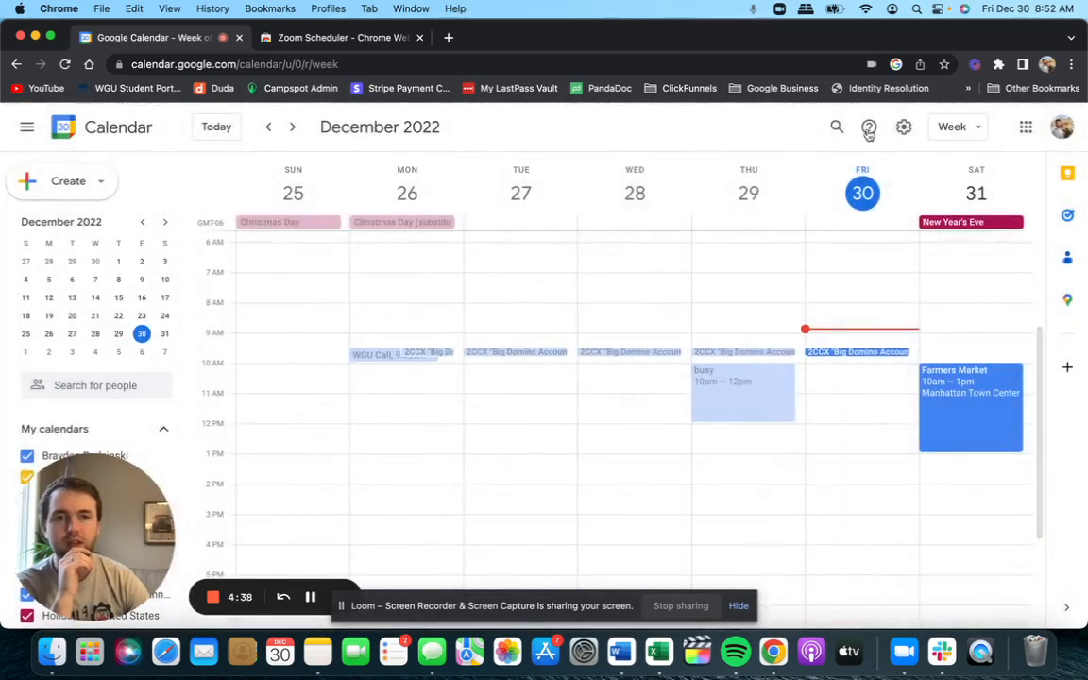
pyautogui.moveTo(982, 76)
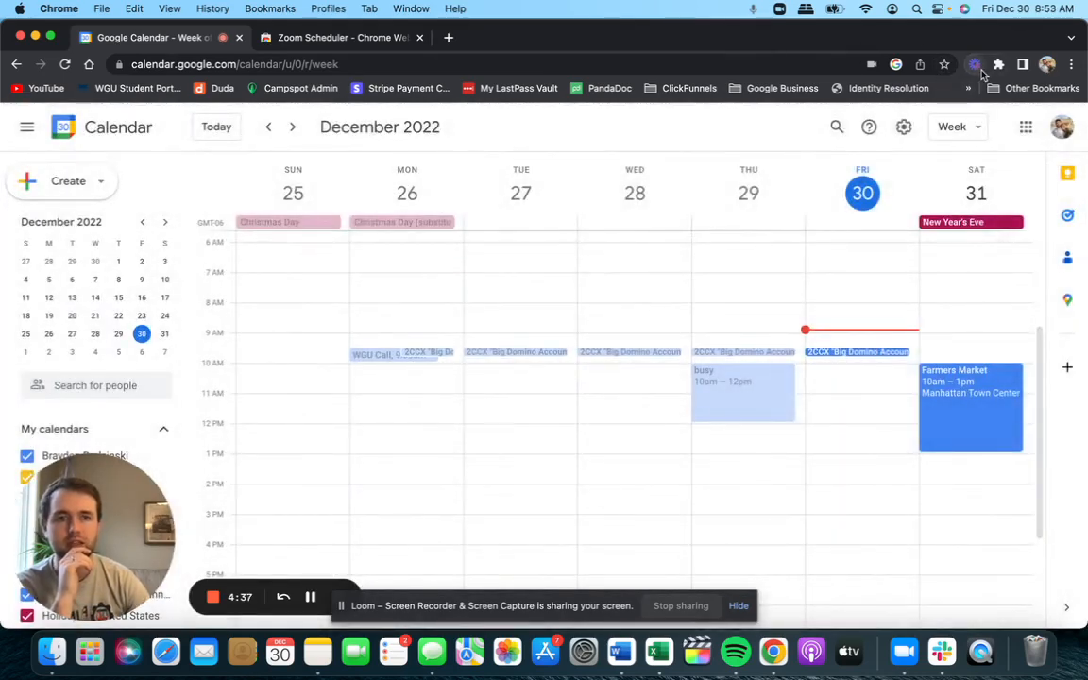
# - Discard the Wednesday draft and open a Friday Dec 30, 11:45am–1pm event draft
pyautogui.click(975, 64)
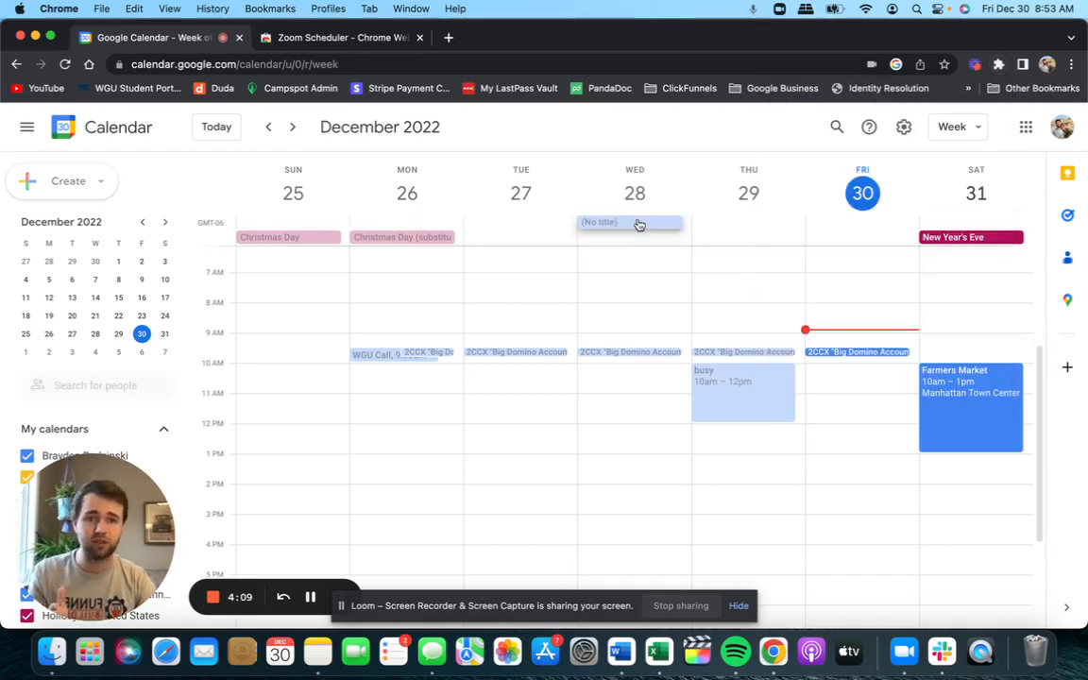
pyautogui.click(630, 223)
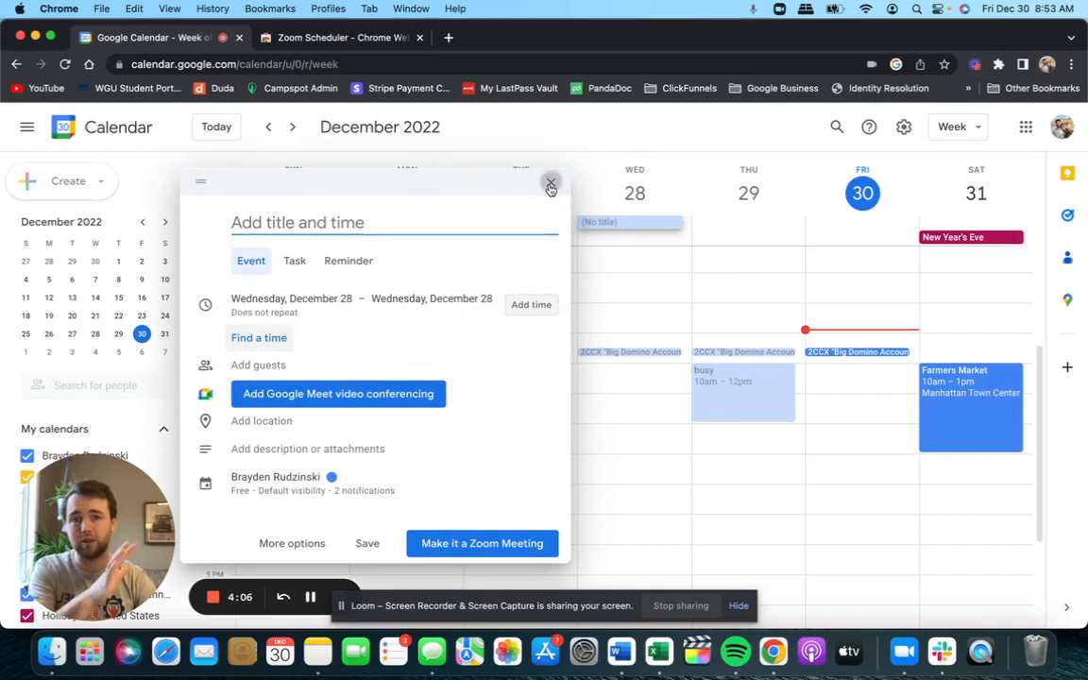
pyautogui.click(550, 182)
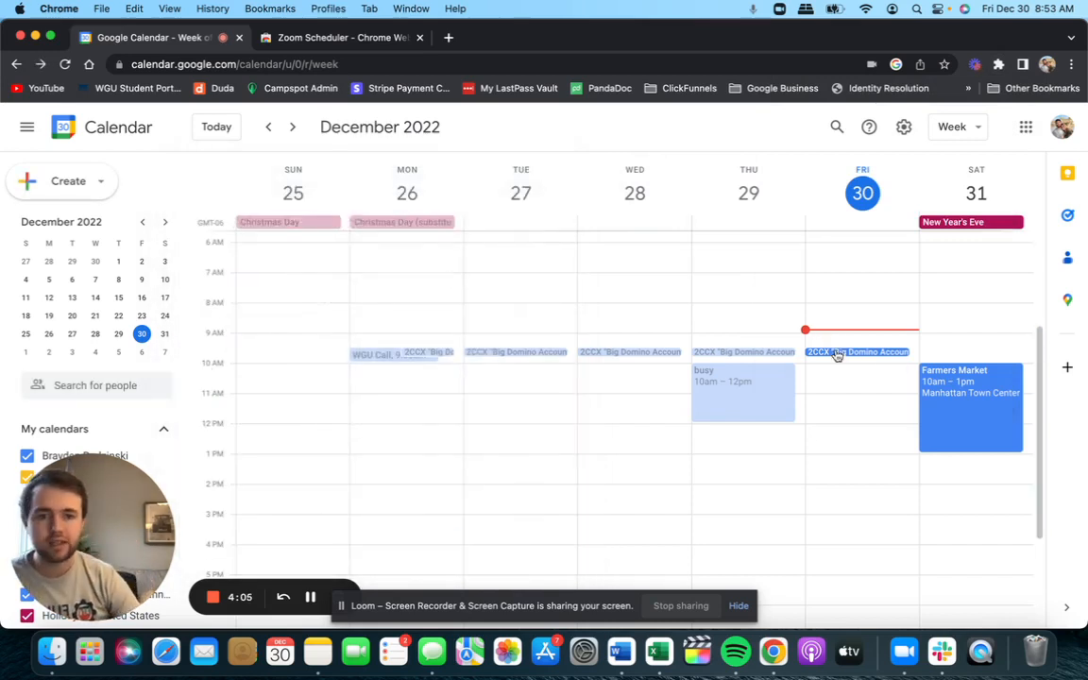
pyautogui.moveTo(860, 409)
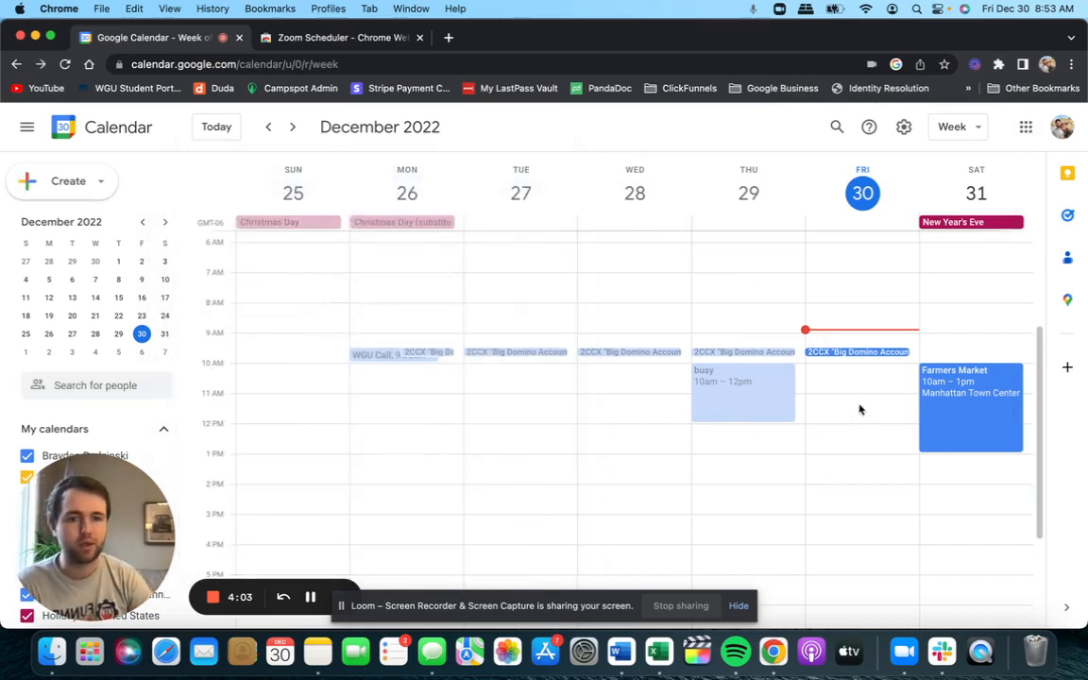
pyautogui.click(859, 430)
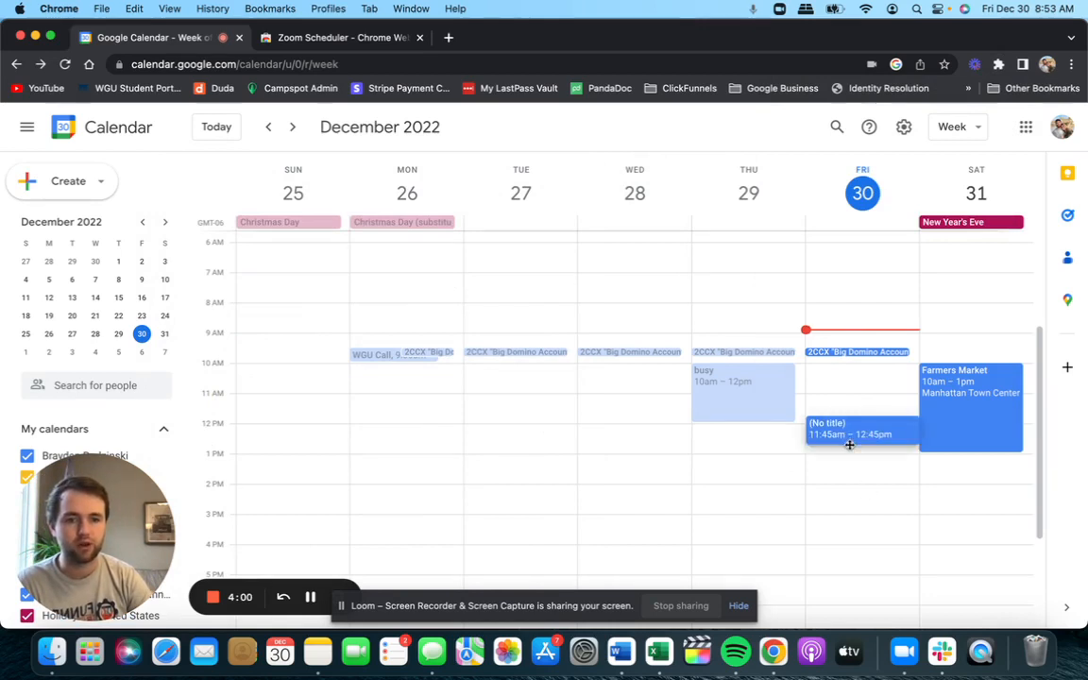
pyautogui.click(860, 434)
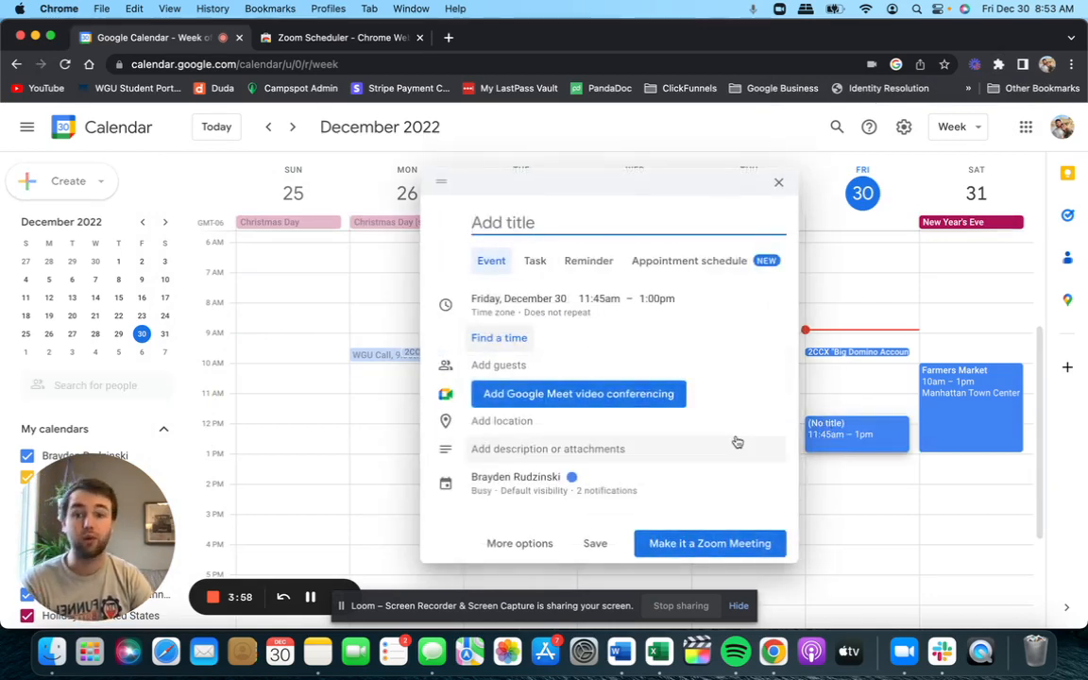
# - Title the Friday draft event 'TEST MEETING'
pyautogui.write('TEST')
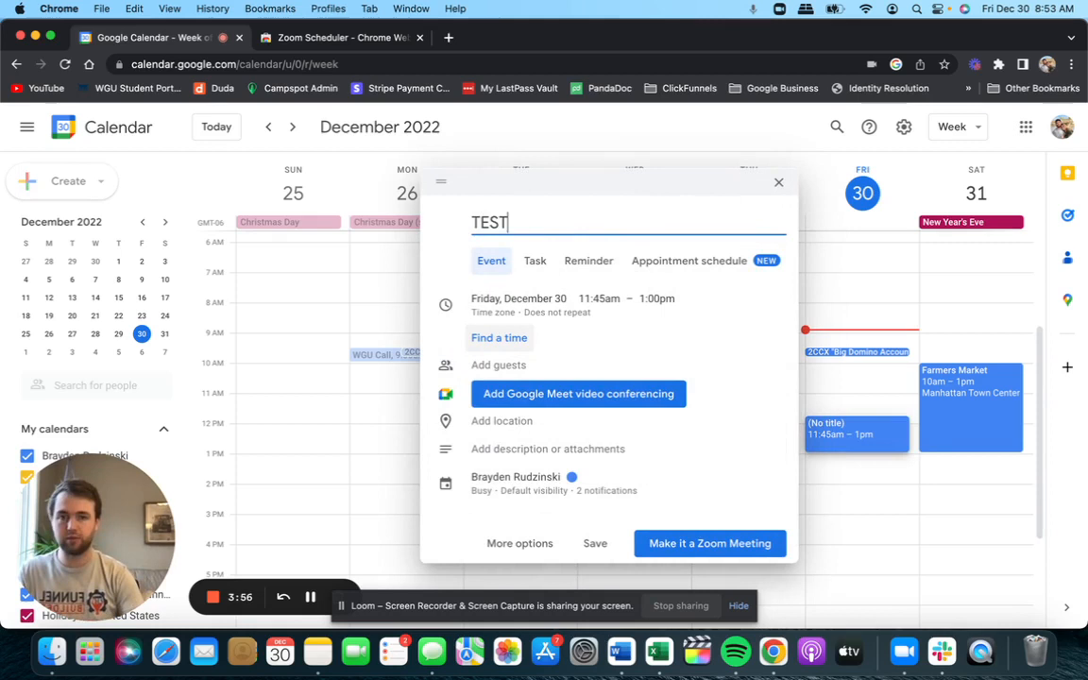
pyautogui.write('MEETING')
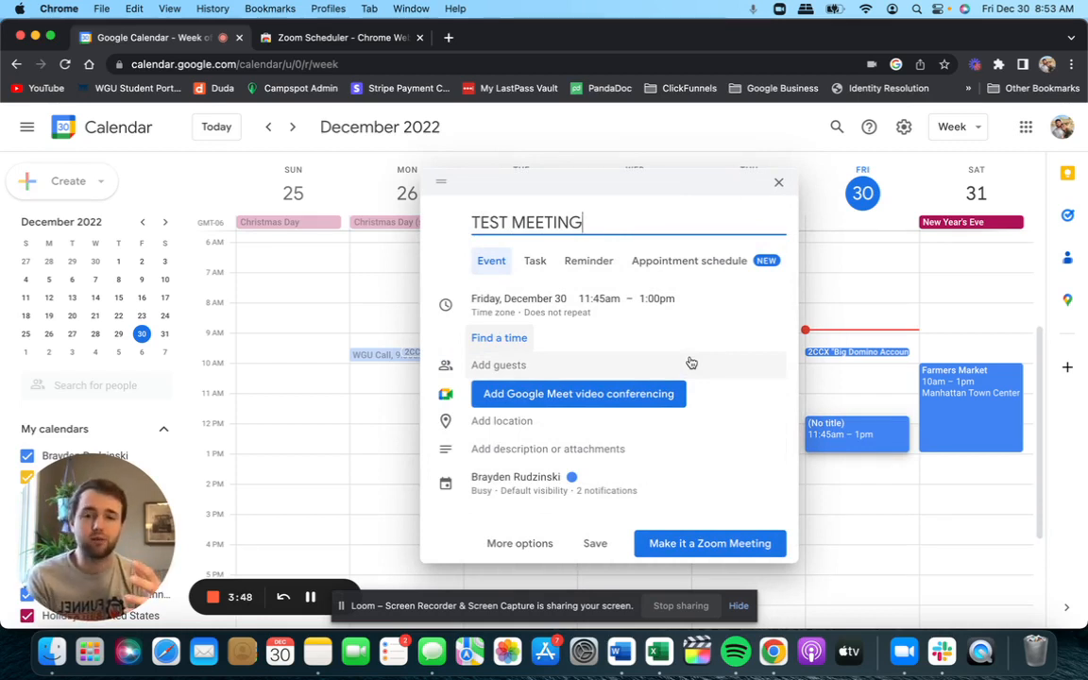
pyautogui.moveTo(672, 344)
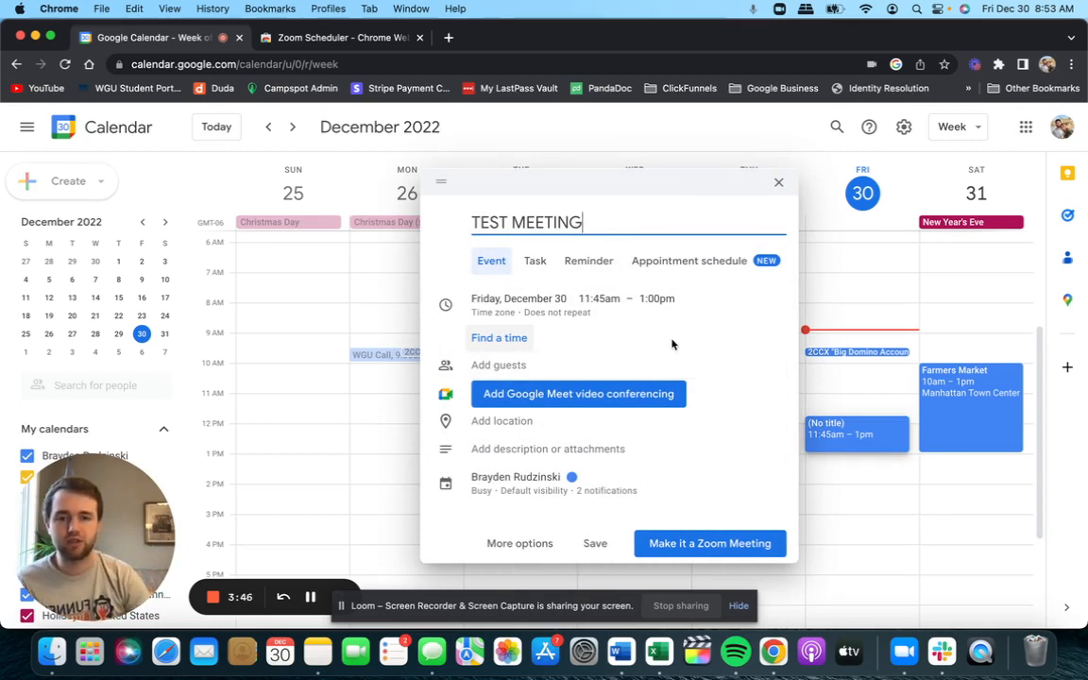
pyautogui.moveTo(763, 564)
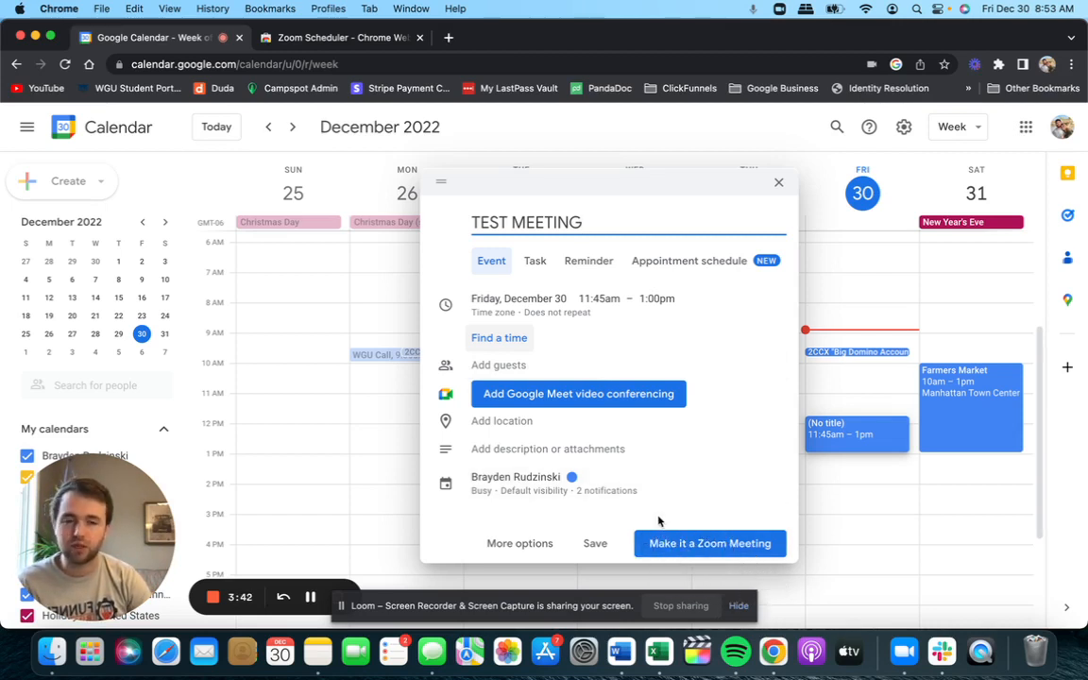
pyautogui.click(529, 366)
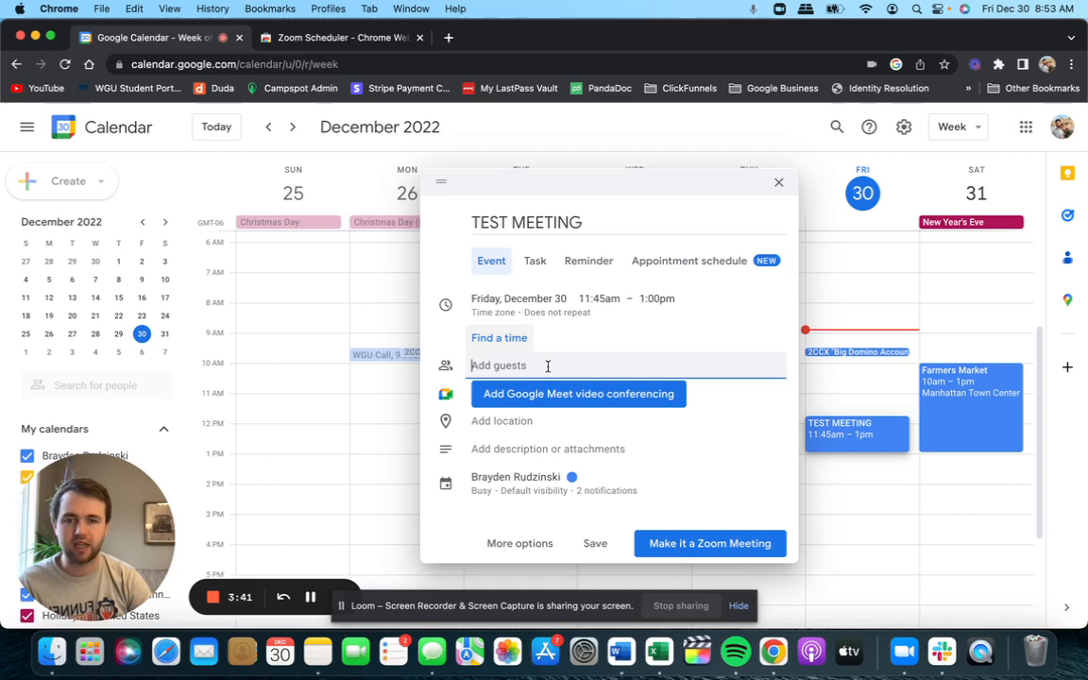
# - Invite the contact matching 'rach' as a guest
pyautogui.write('rach')
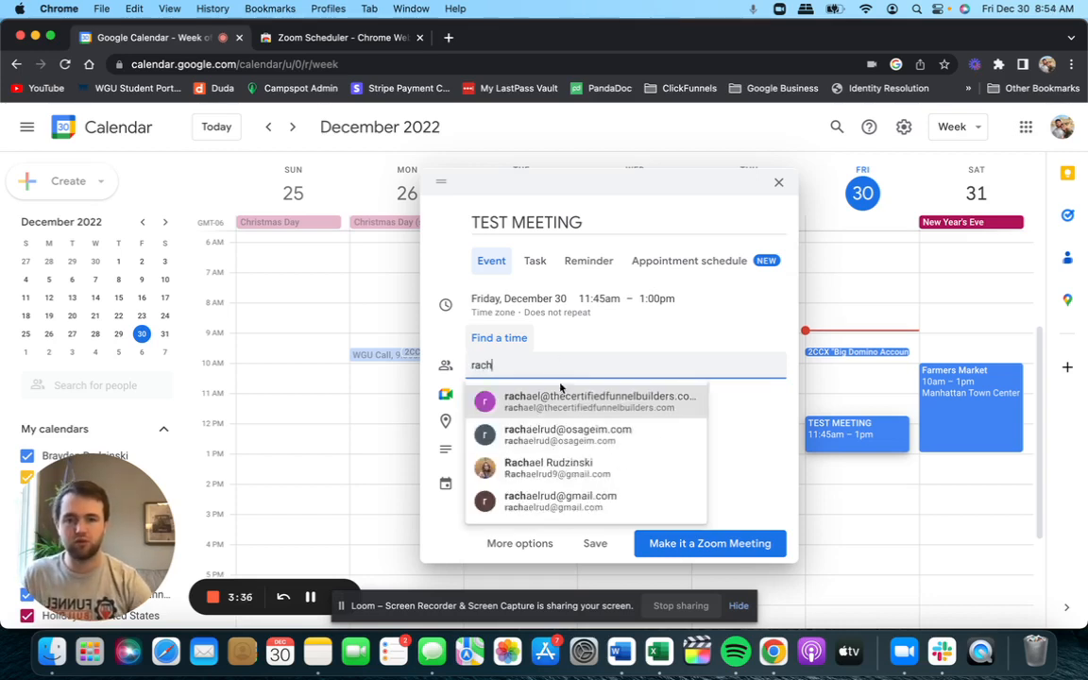
pyautogui.click(568, 434)
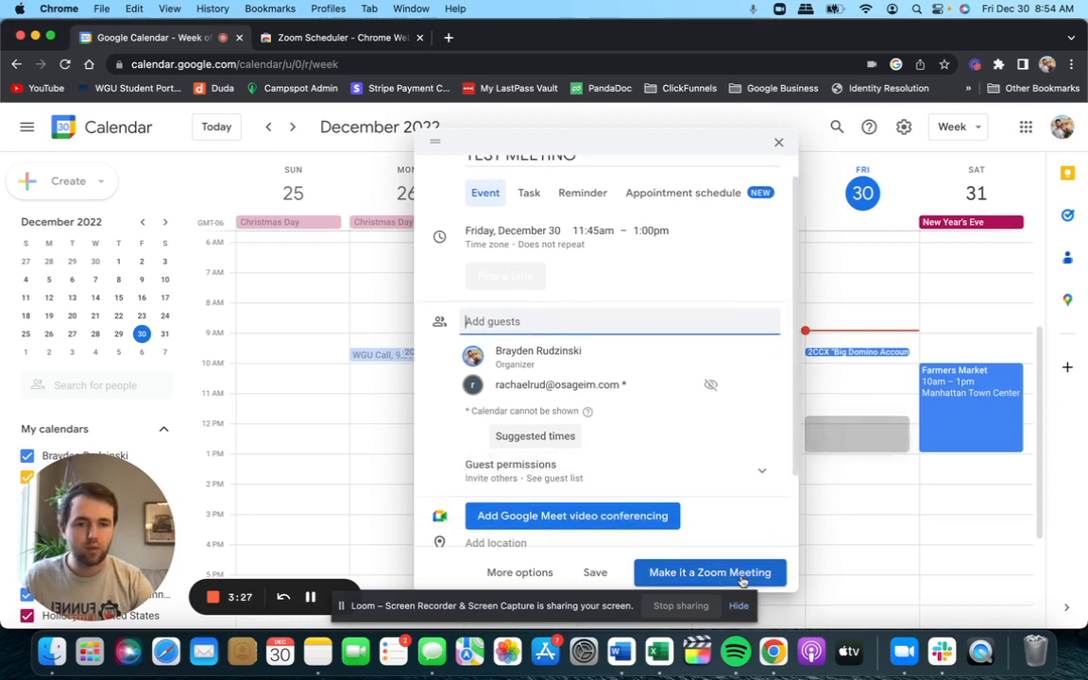
# - Attach a Zoom meeting link, save the event, and send the guest invitation
pyautogui.click(710, 572)
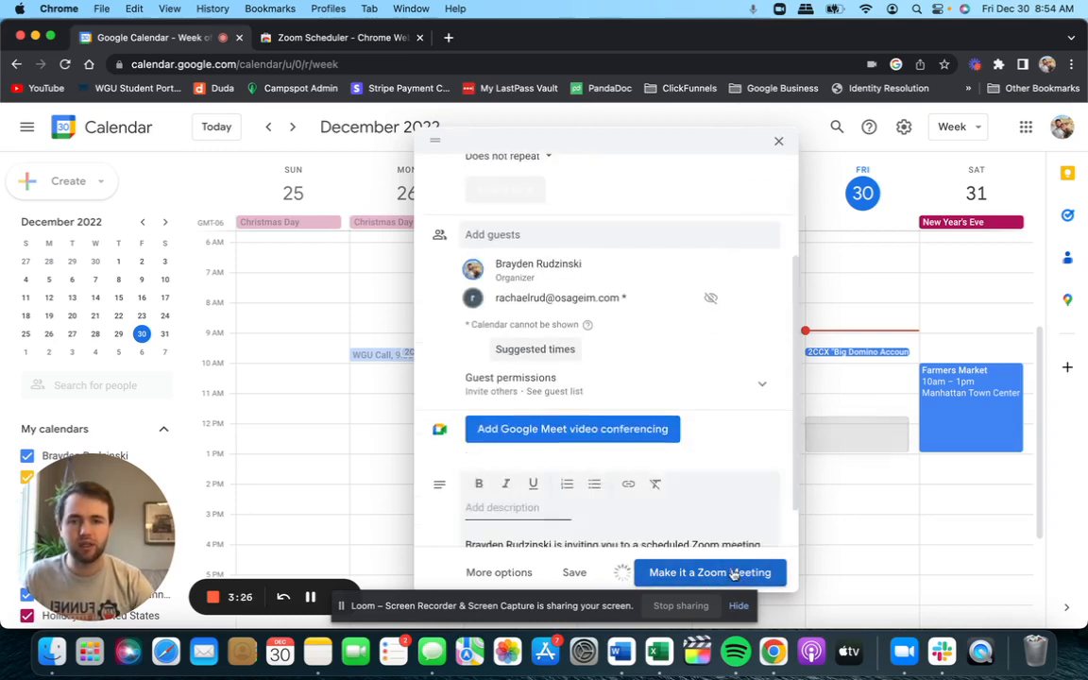
pyautogui.click(709, 573)
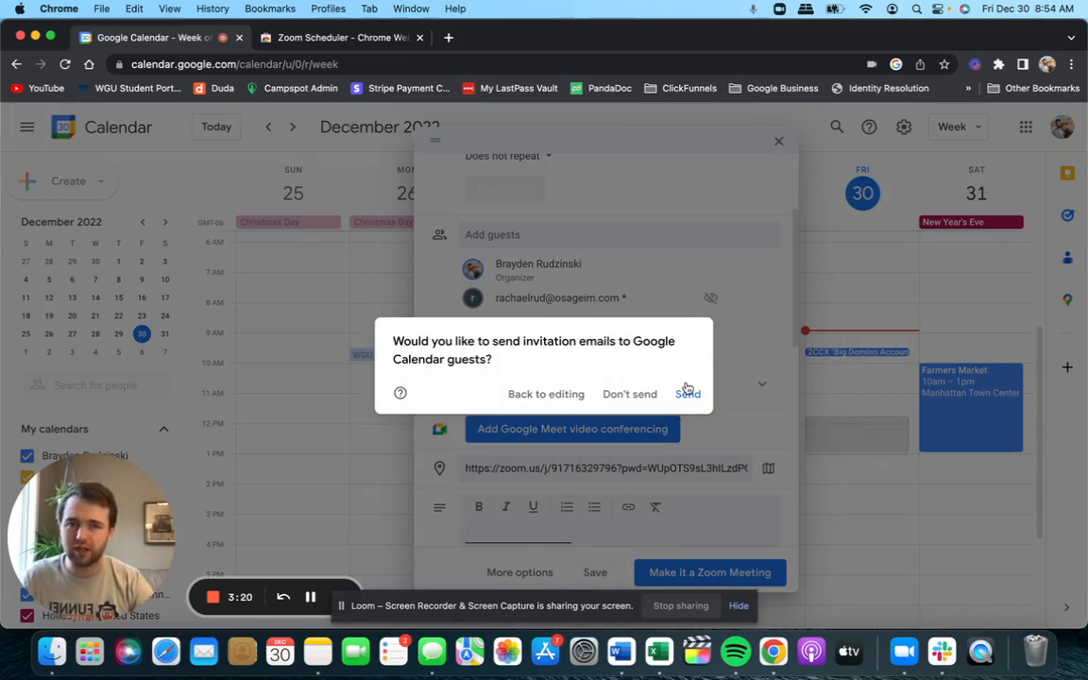
pyautogui.click(687, 394)
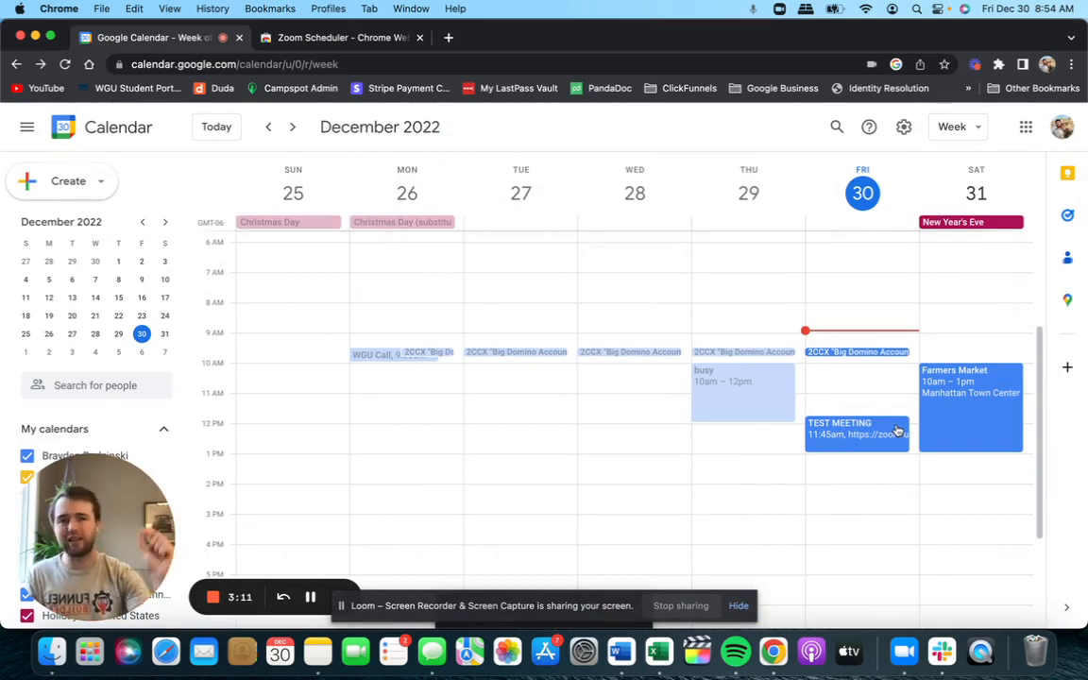
# - Open the saved TEST MEETING on Friday to view its Zoom details and guest responses
pyautogui.click(853, 427)
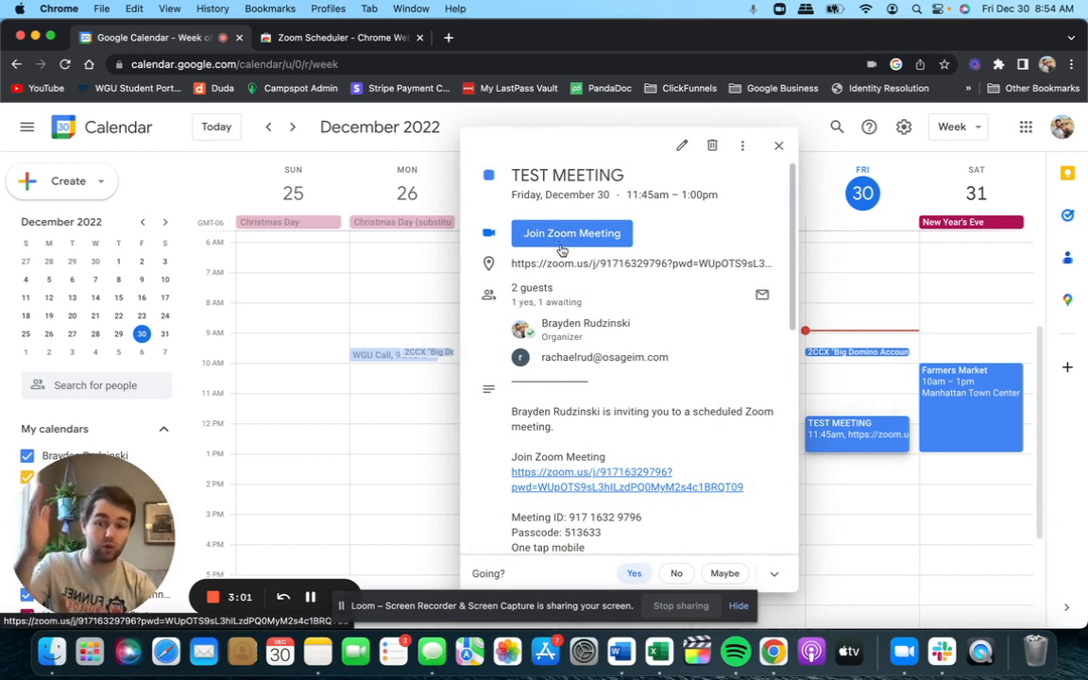
pyautogui.moveTo(611, 319)
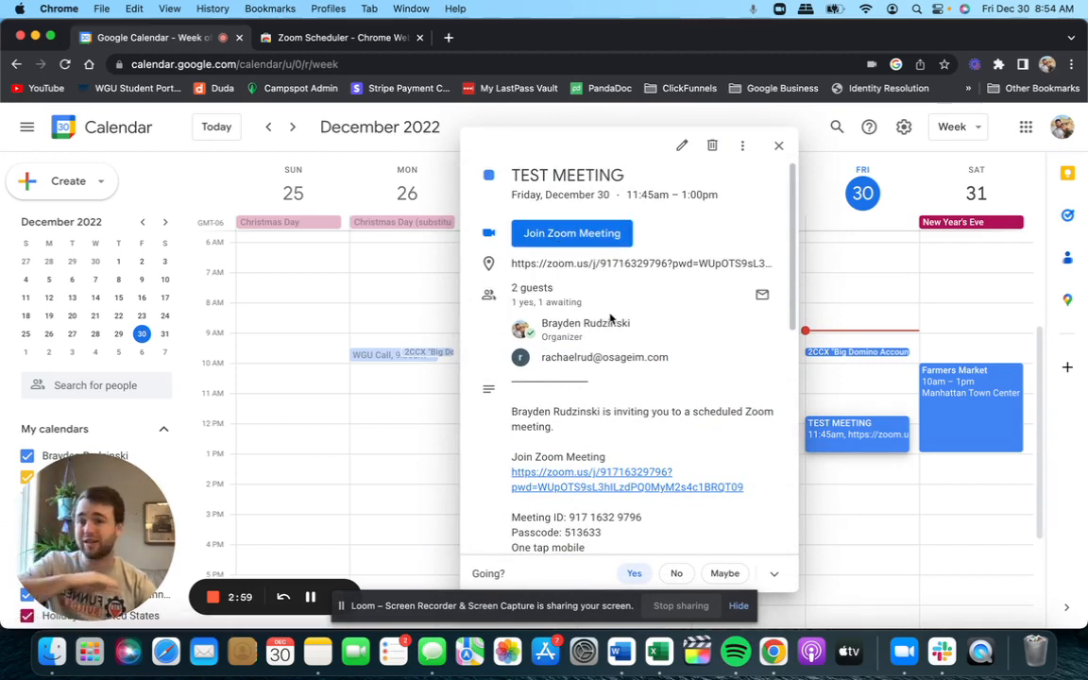
pyautogui.moveTo(463, 383)
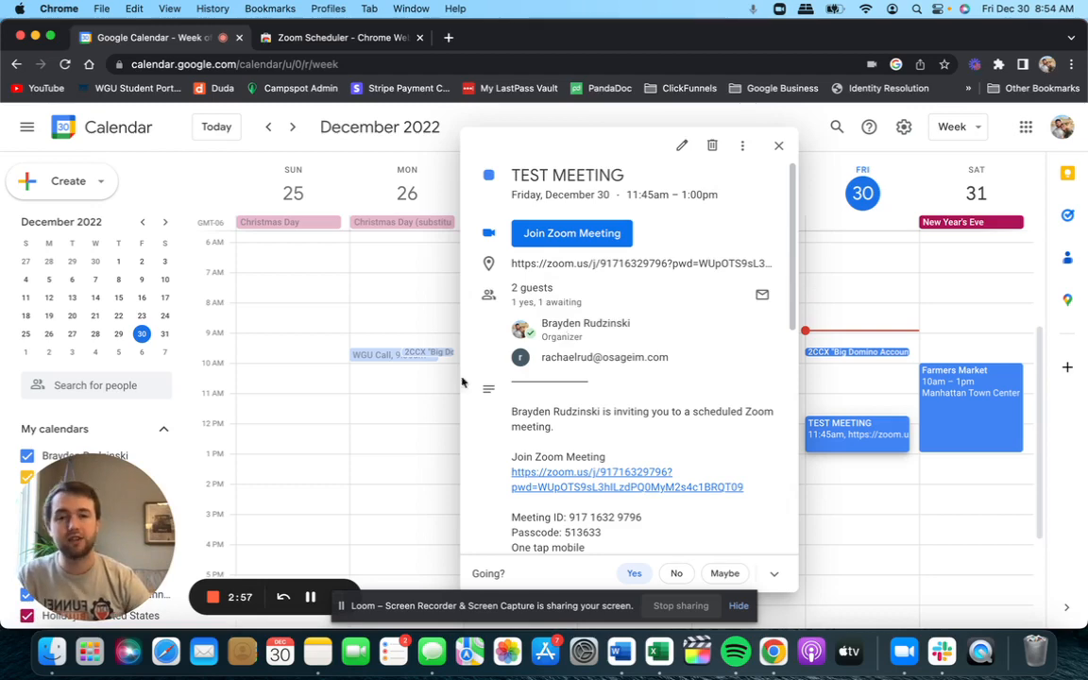
pyautogui.moveTo(238, 559)
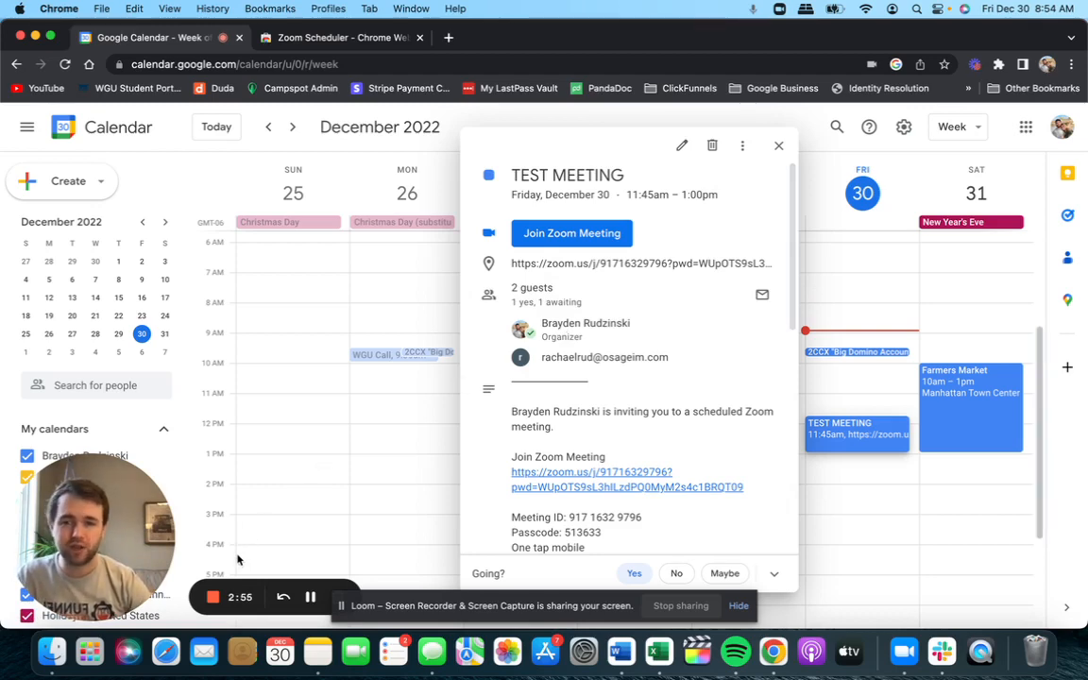